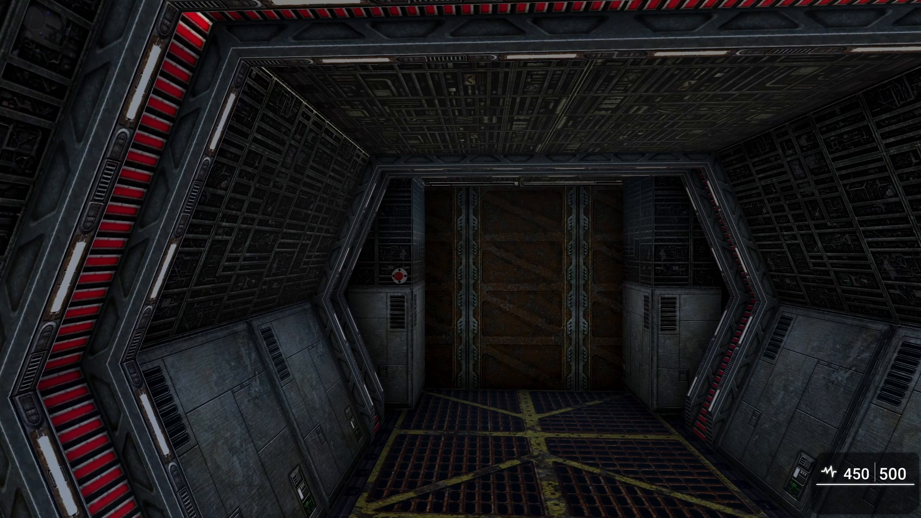
mouse_move(460, 259)
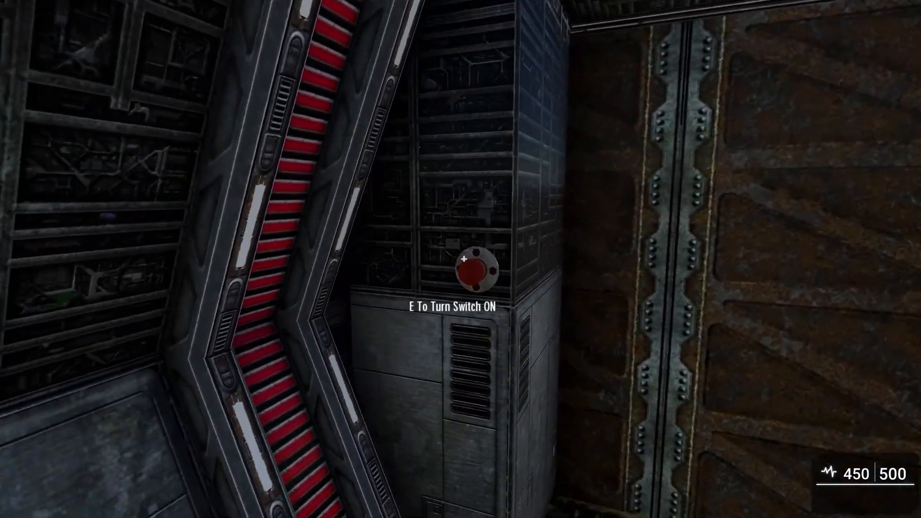
In test play, use E to switch on the red wall switch beside the rusty door.
key(e)
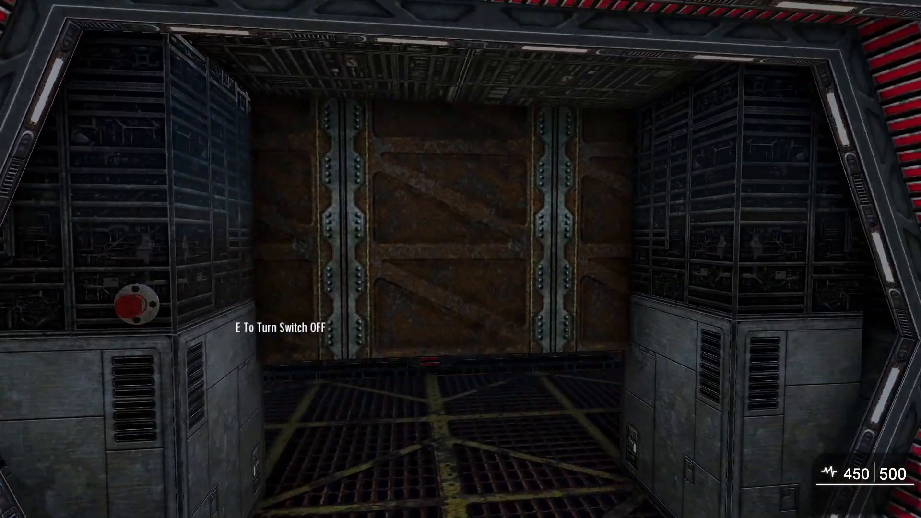
key(e)
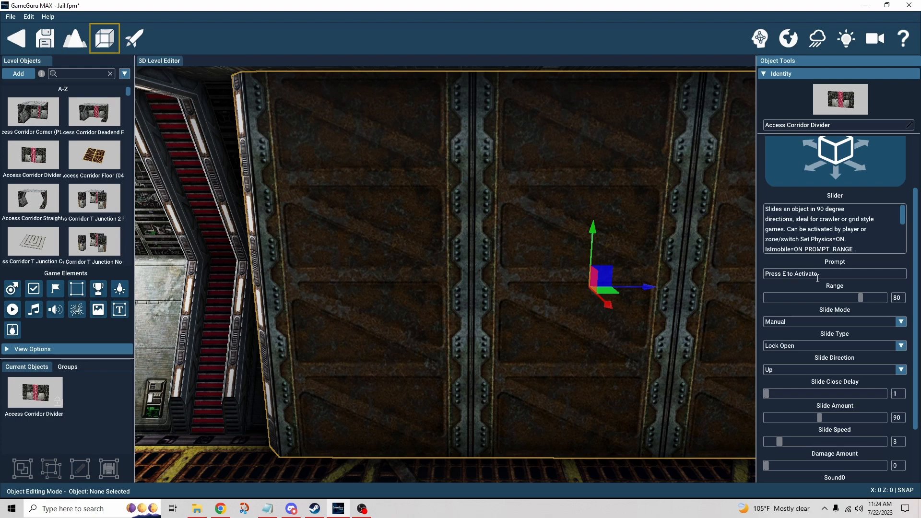
mouse_move(874, 288)
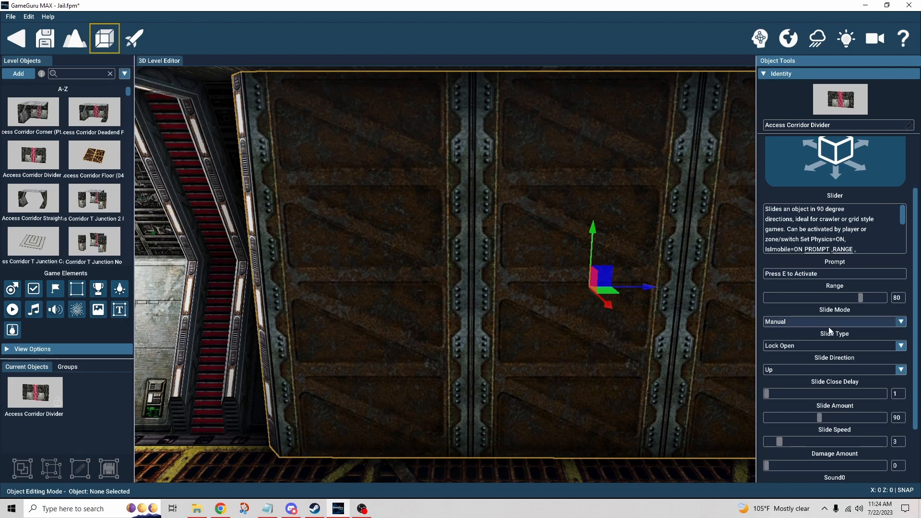
mouse_move(822, 328)
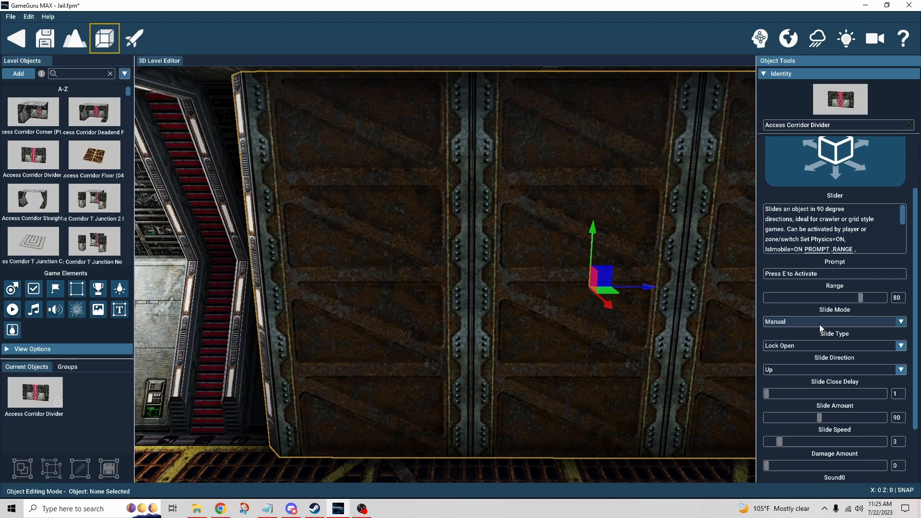
mouse_move(822, 329)
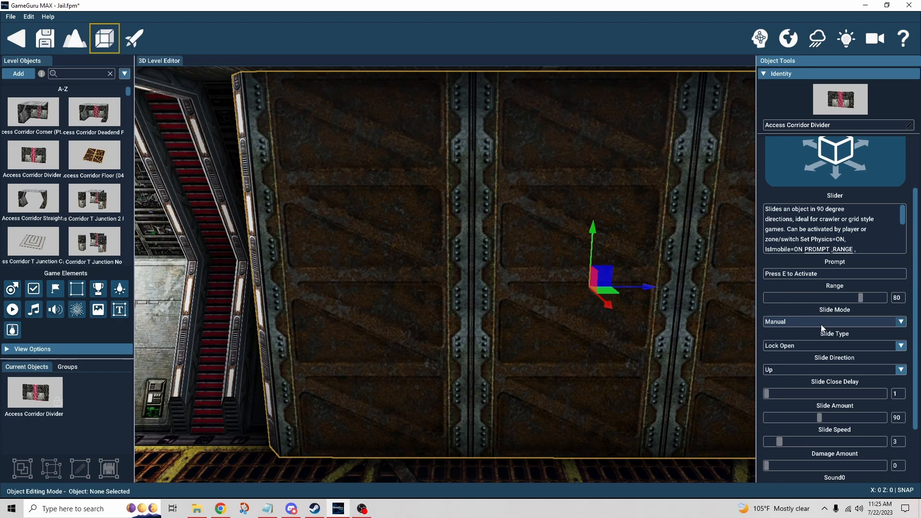
mouse_move(829, 302)
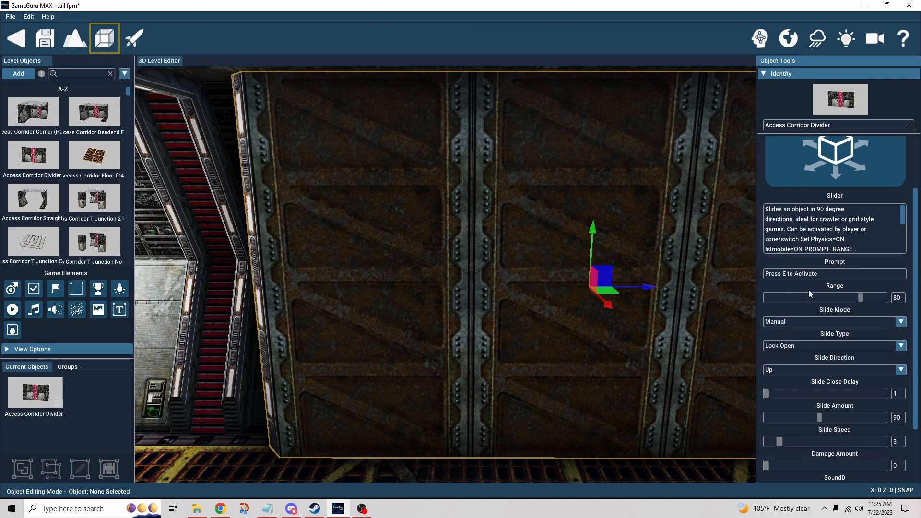
Set the divider's Slider slide type to Lock Open with slide direction Up.
click(833, 321)
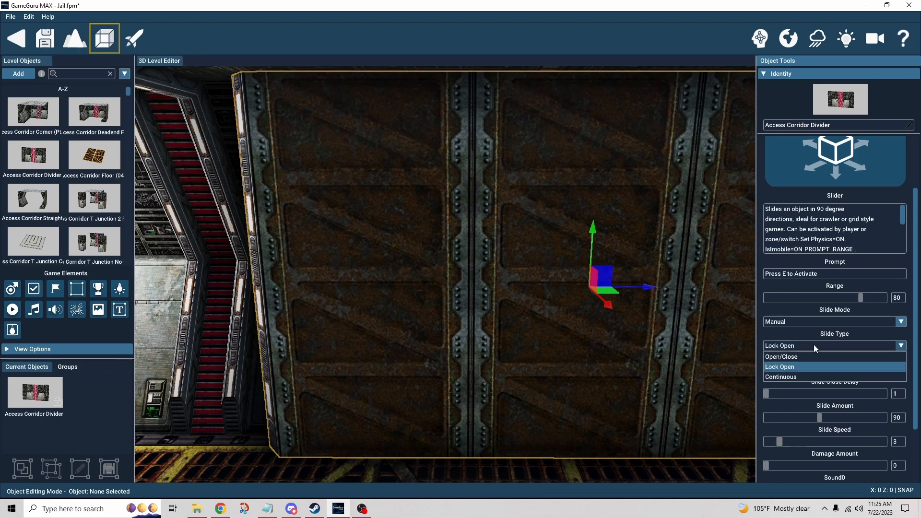
mouse_move(781, 356)
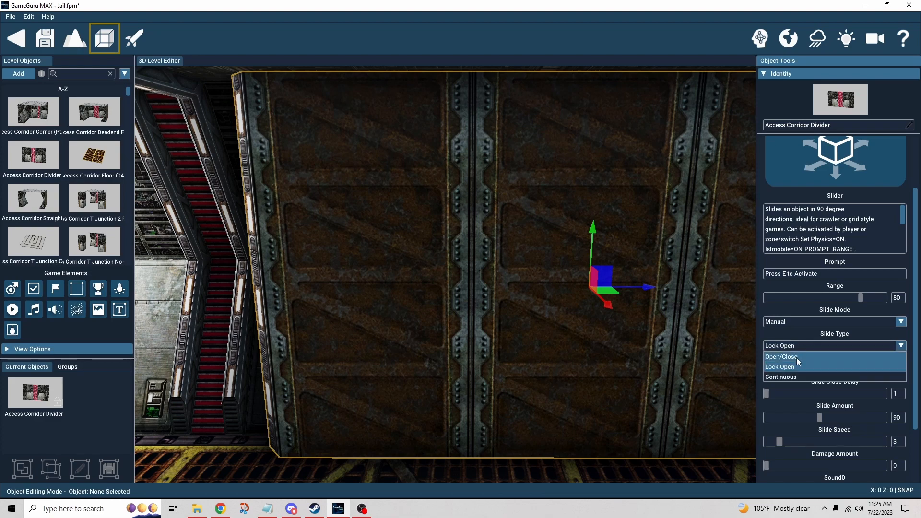
mouse_move(796, 367)
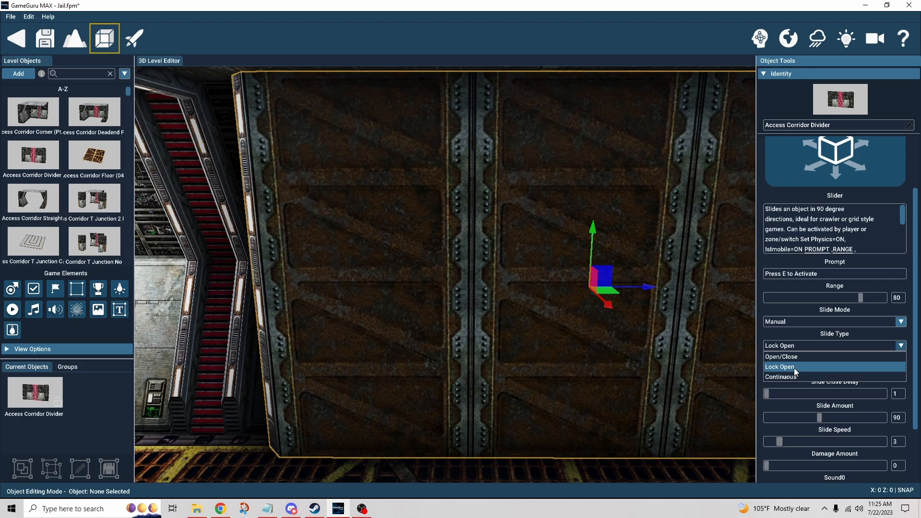
mouse_move(798, 357)
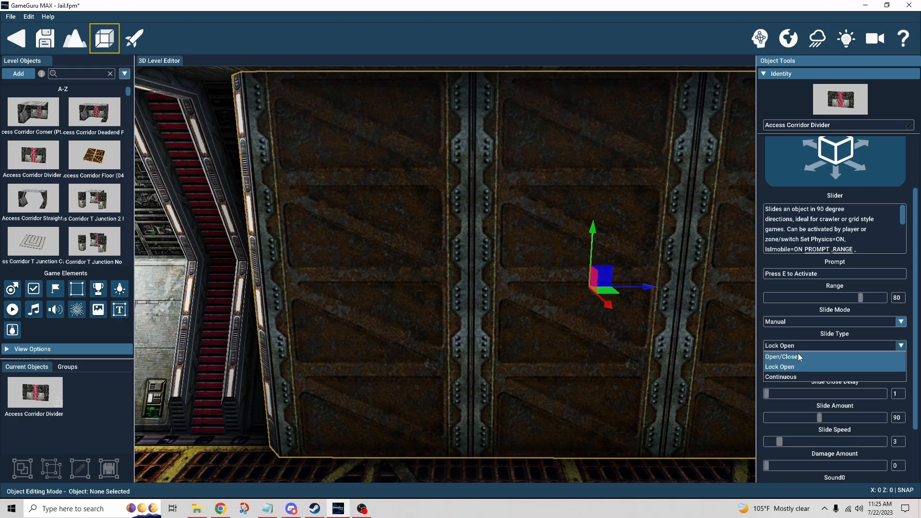
click(780, 366)
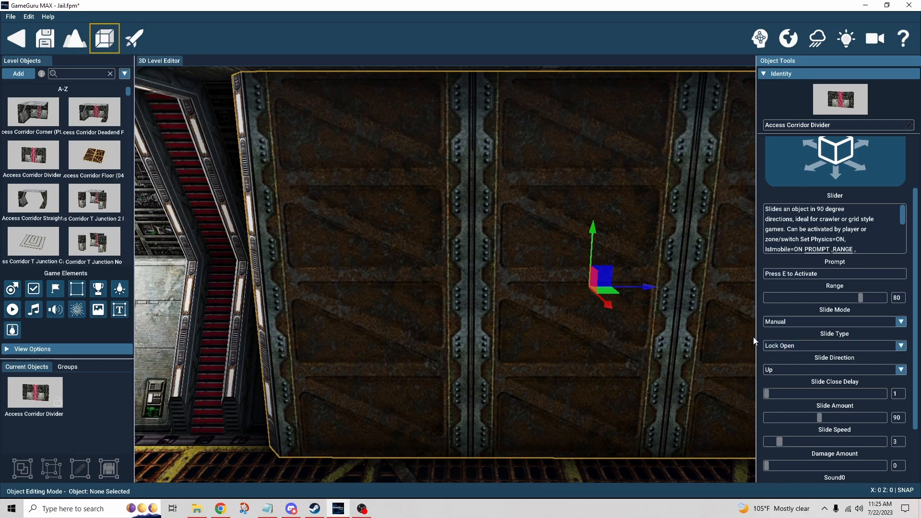
mouse_move(785, 384)
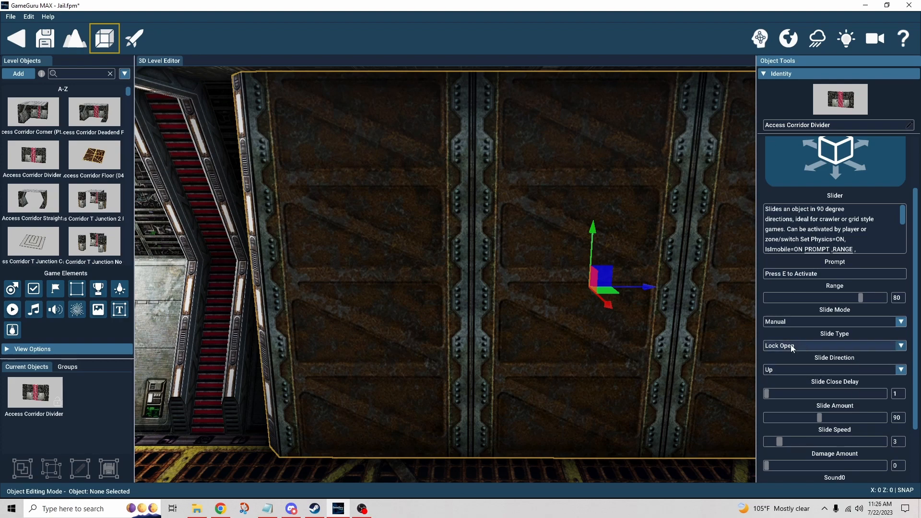
click(833, 345)
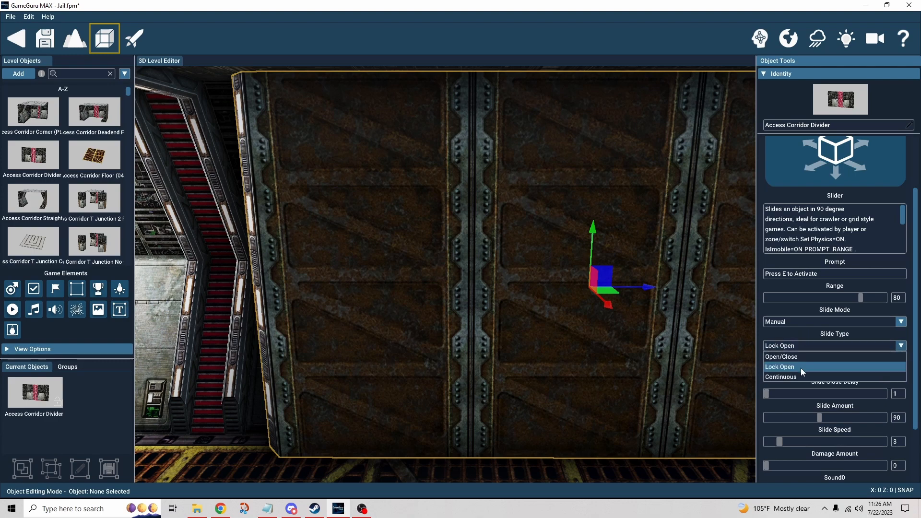
click(780, 367)
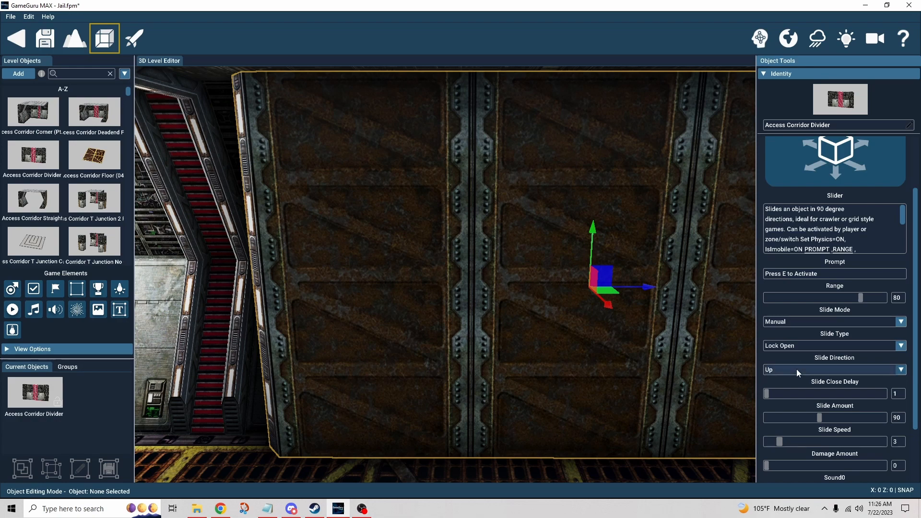
click(833, 369)
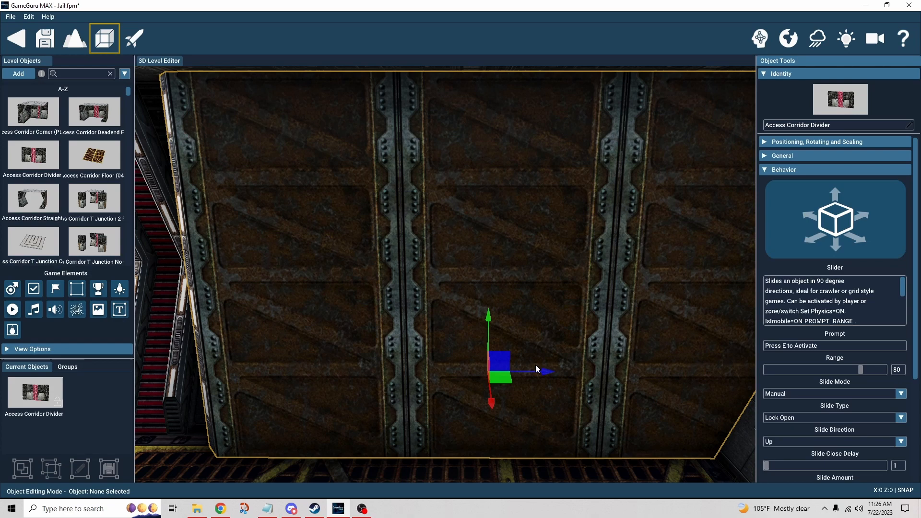
mouse_move(570, 369)
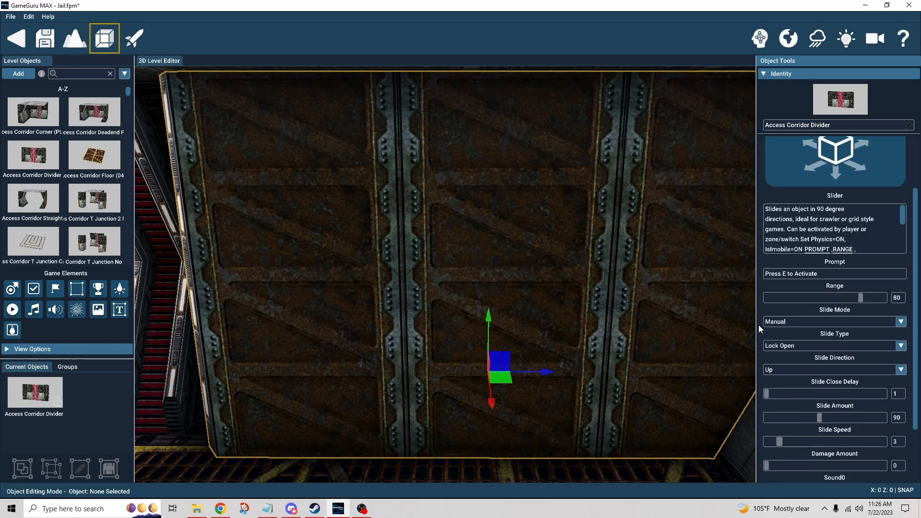
scroll(down, 3)
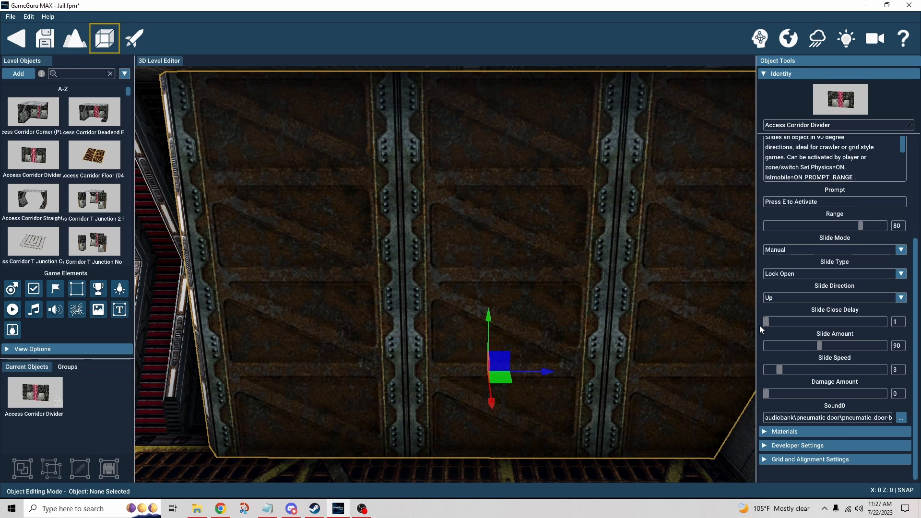
mouse_move(727, 345)
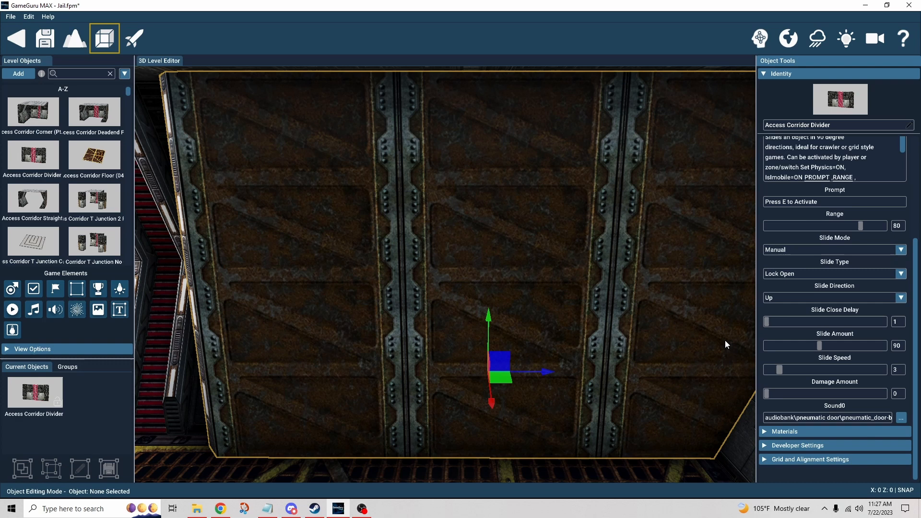
mouse_move(759, 328)
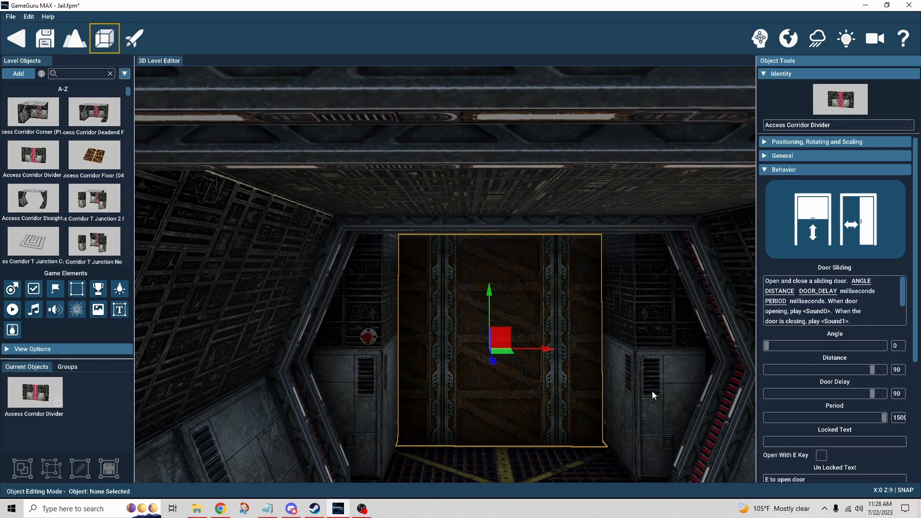
Scroll to bring the corridor divider door and its Door Sliding behaviour into view.
scroll(down, 3)
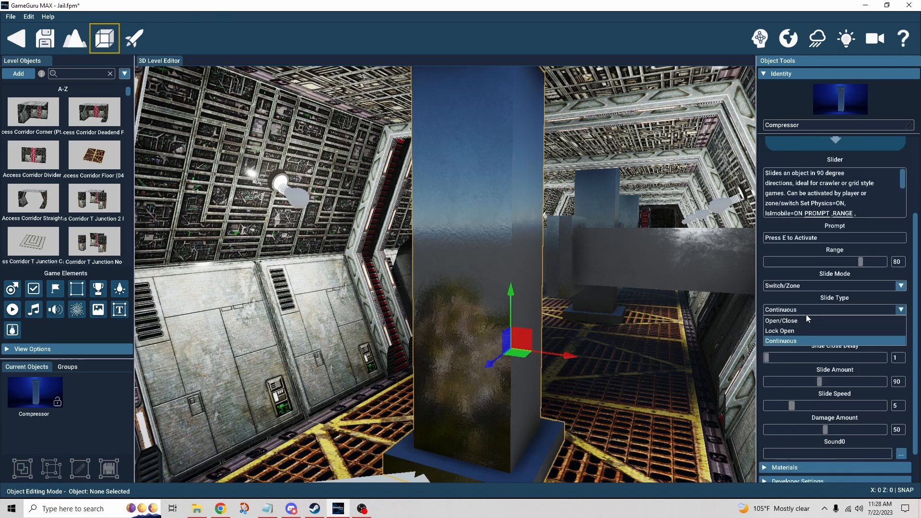
mouse_move(796, 317)
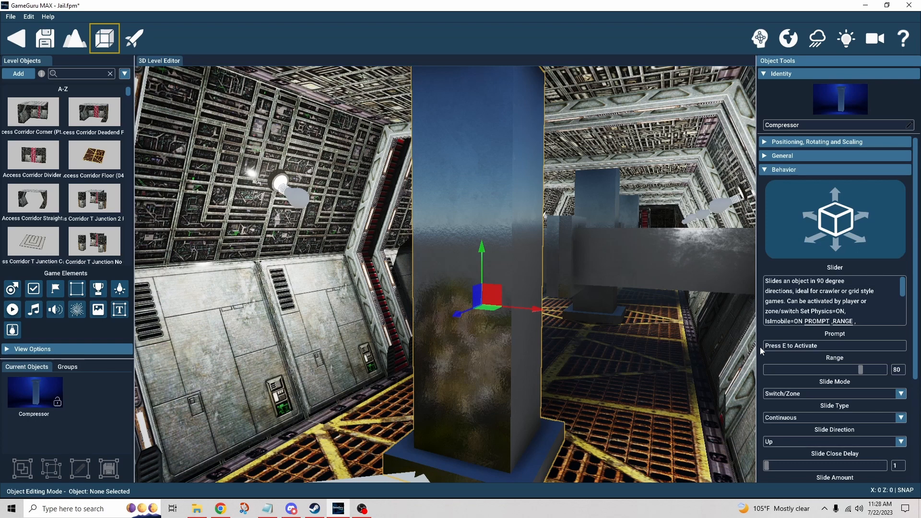
Scroll down through the compressor's Slider settings in Object Tools.
scroll(down, 3)
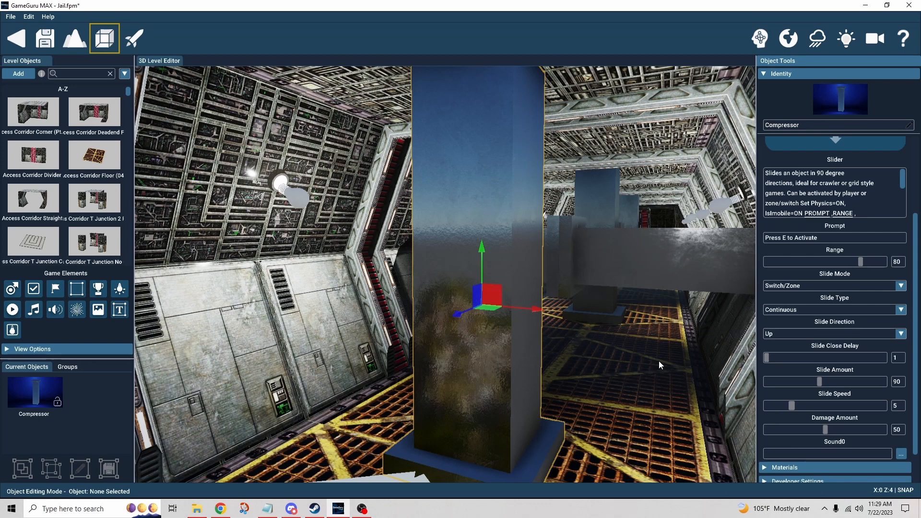
mouse_move(764, 349)
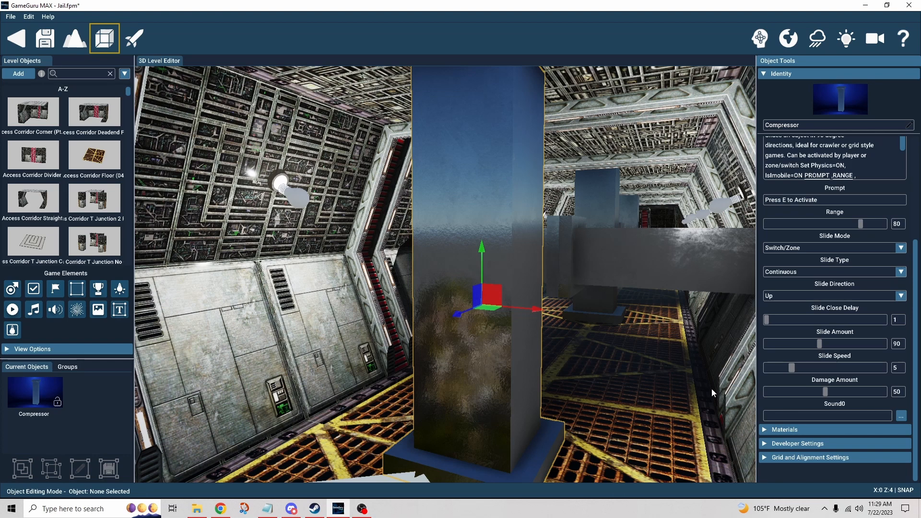
mouse_move(761, 389)
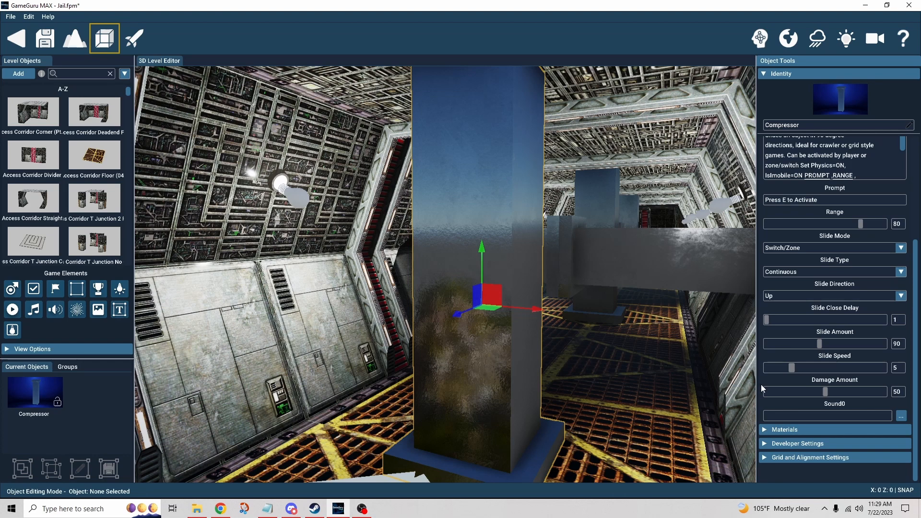
mouse_move(847, 384)
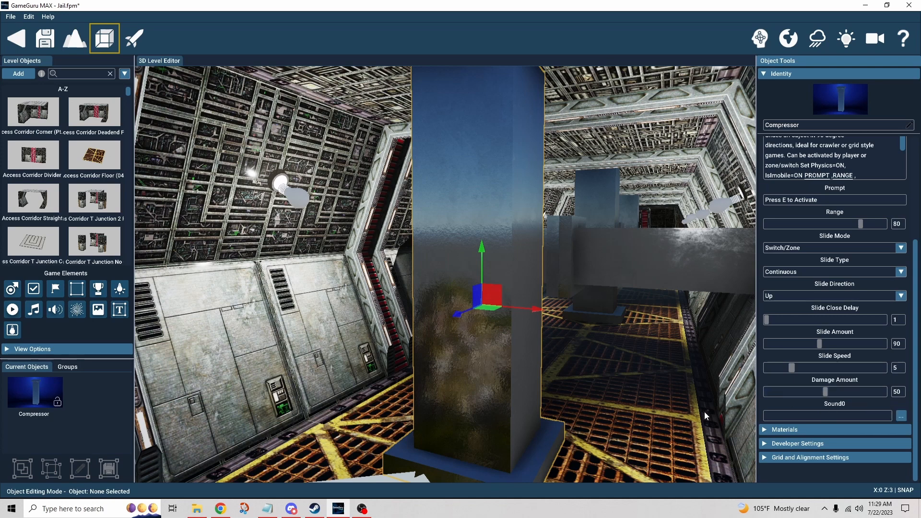
mouse_move(674, 402)
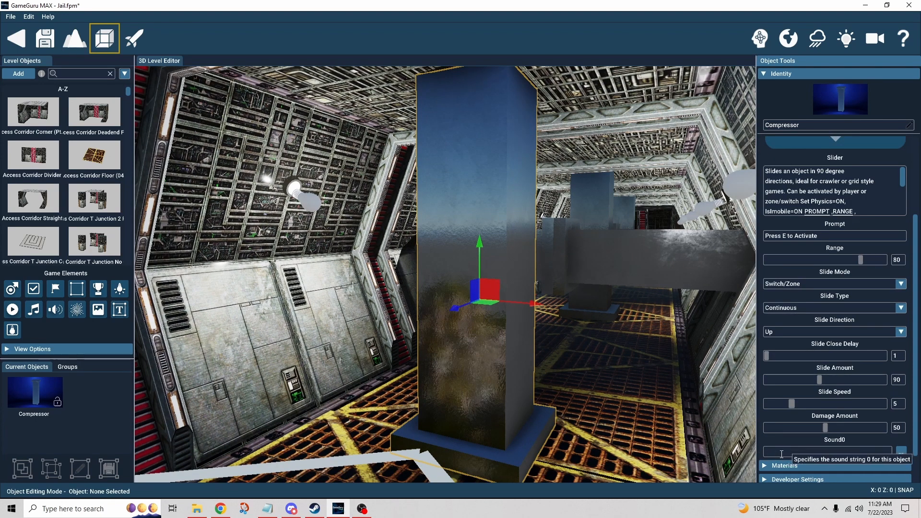
mouse_move(764, 438)
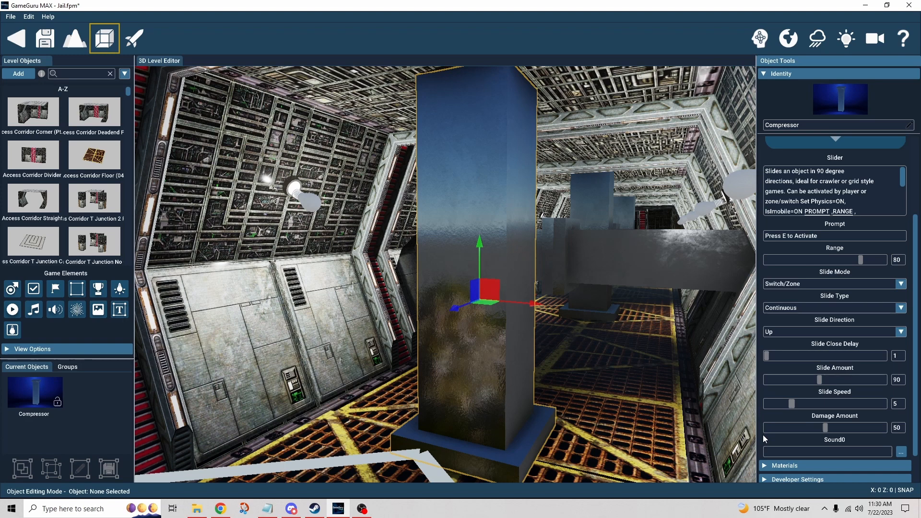
mouse_move(755, 453)
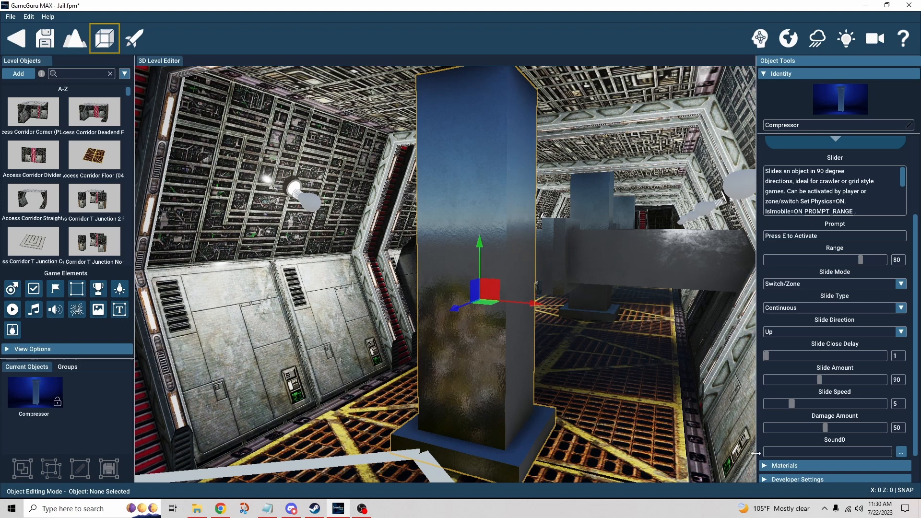